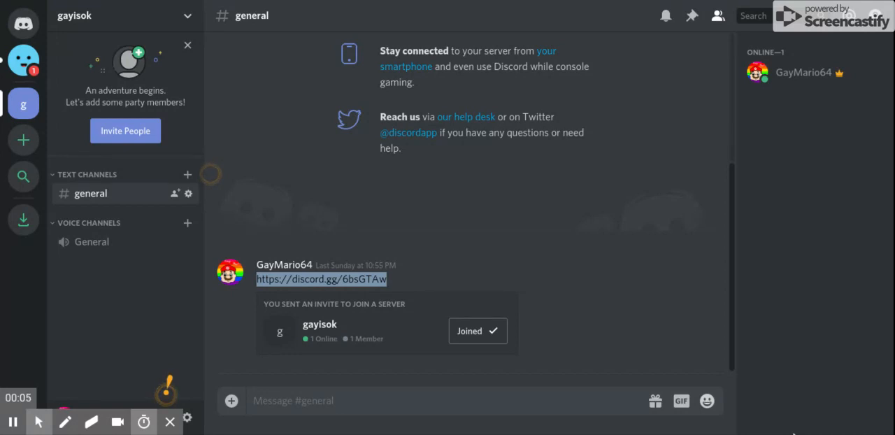
mouse_move(789, 422)
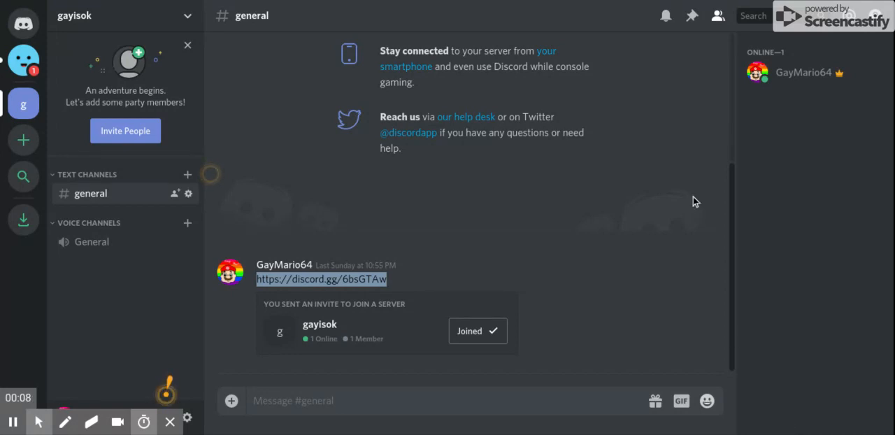
mouse_move(642, 172)
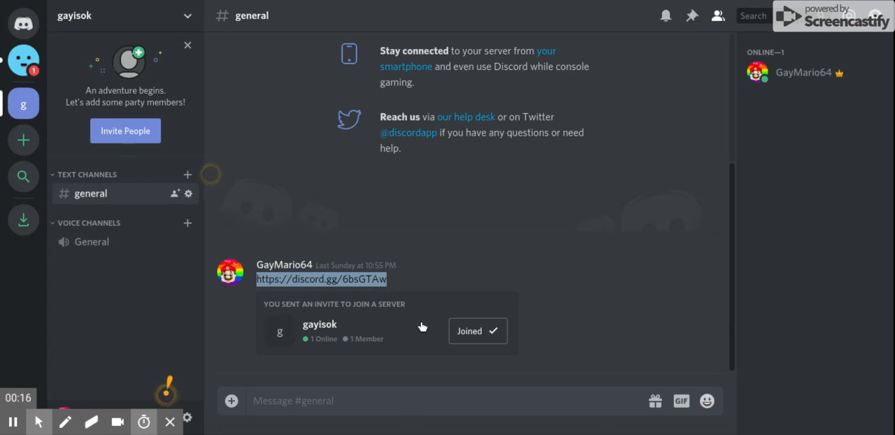
mouse_move(472, 399)
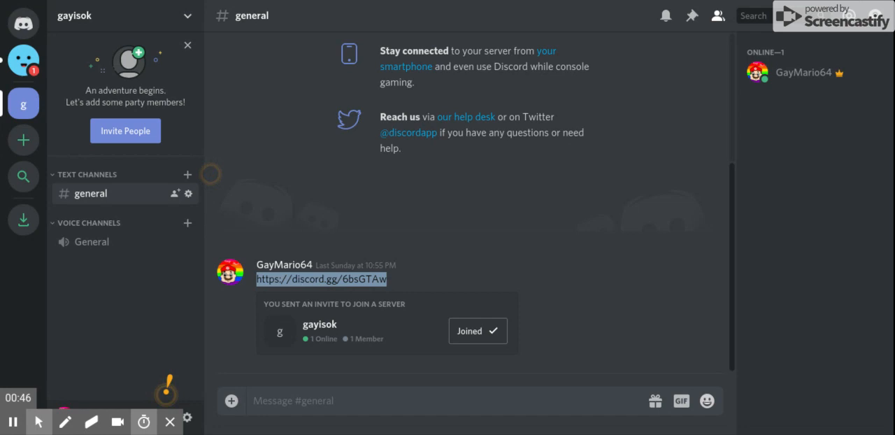
mouse_move(689, 15)
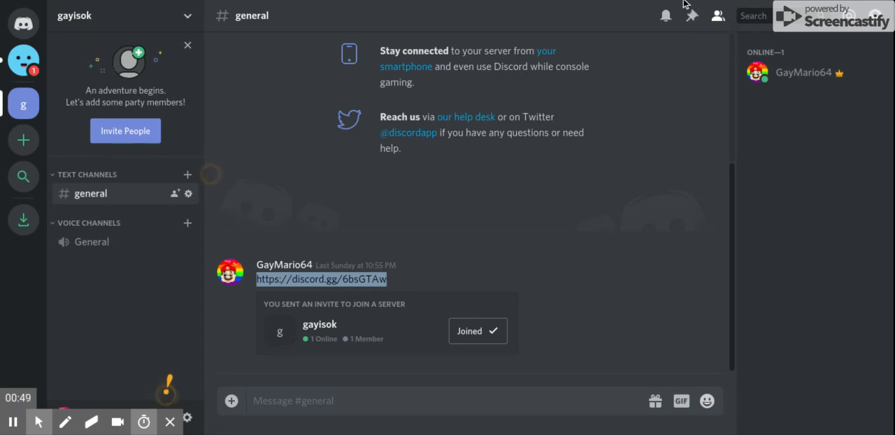
mouse_move(699, 63)
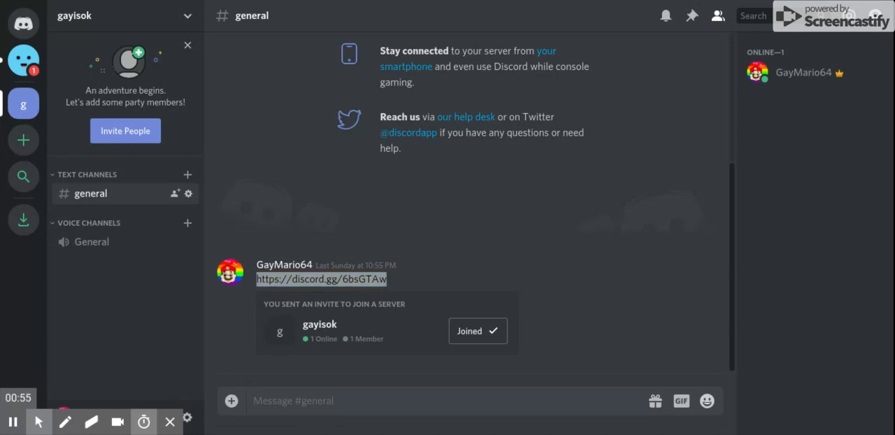
mouse_move(666, 143)
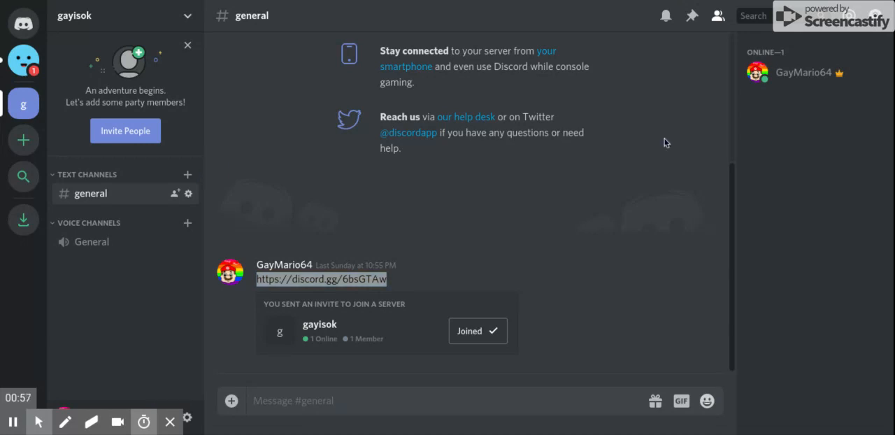